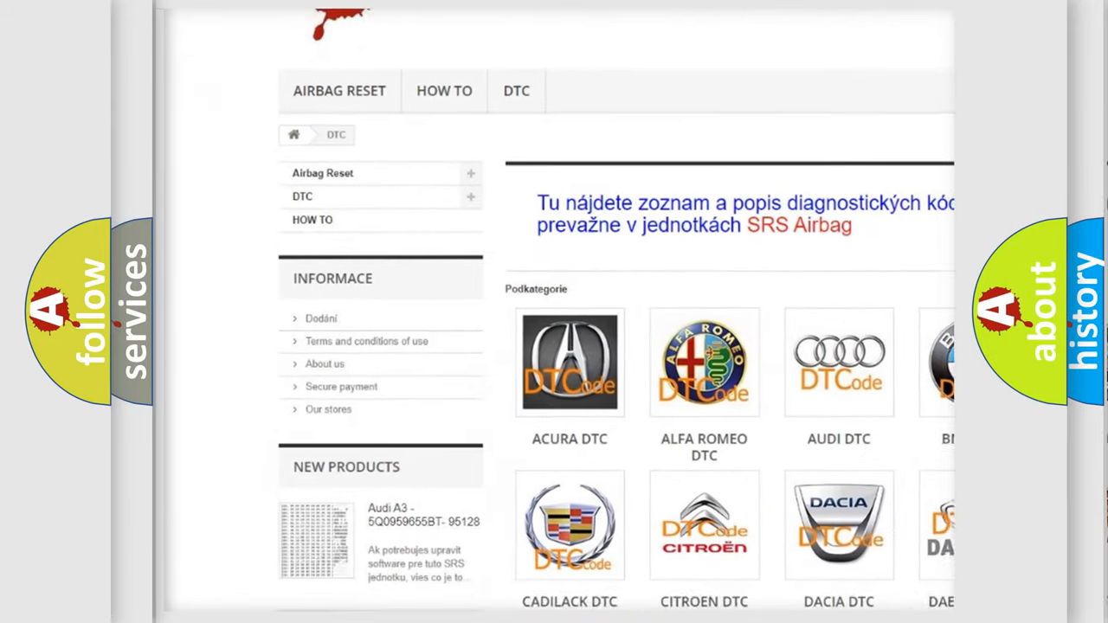
pyautogui.scroll(-3)
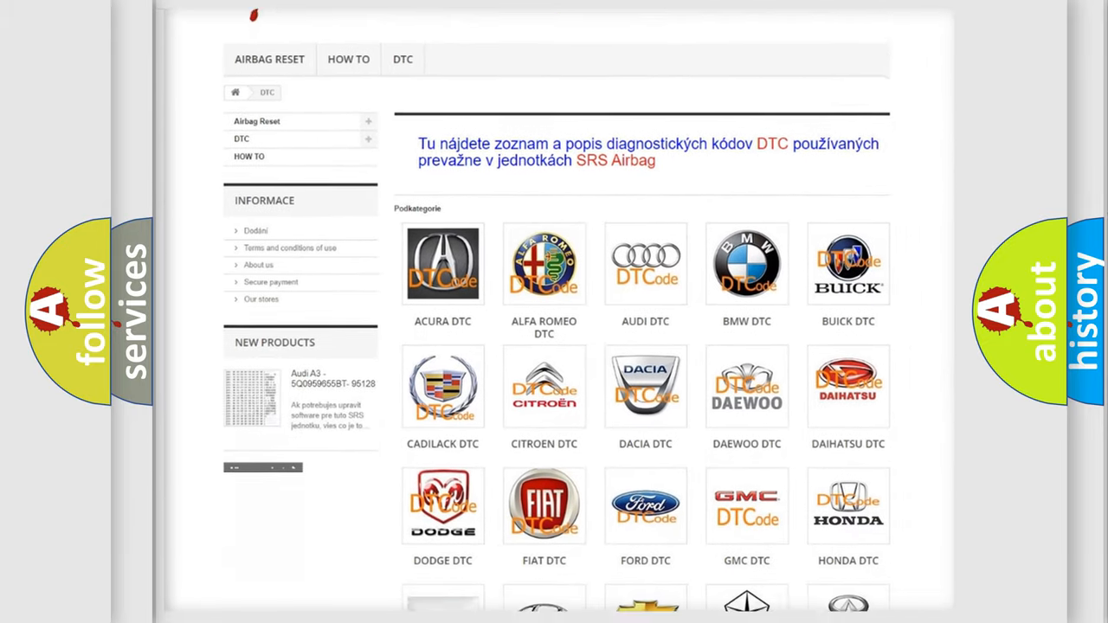
pyautogui.scroll(-3)
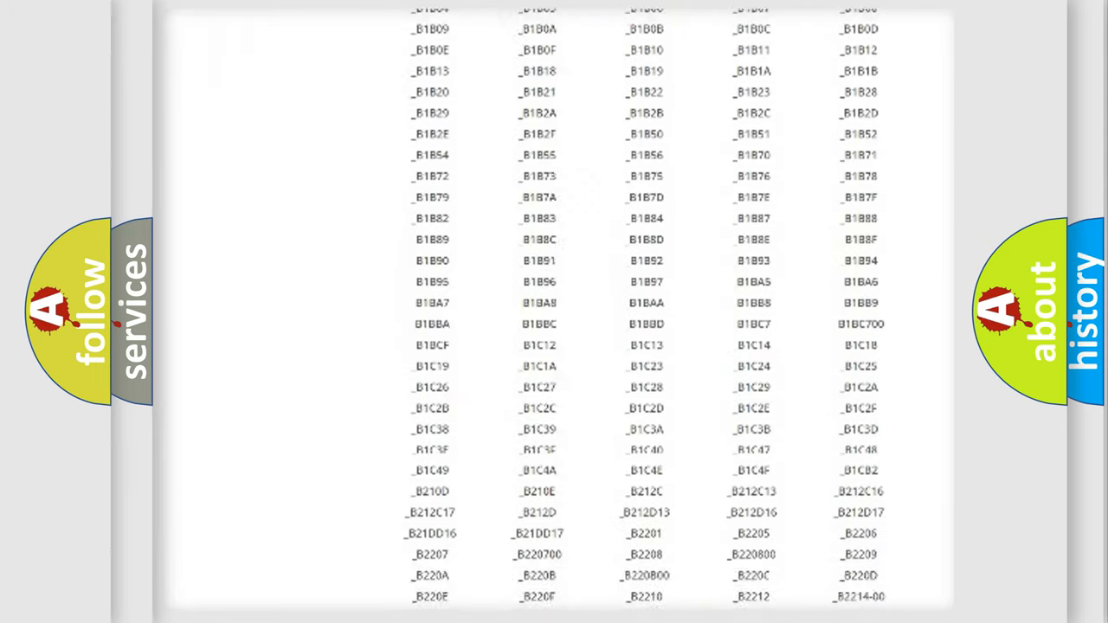
pyautogui.scroll(-3)
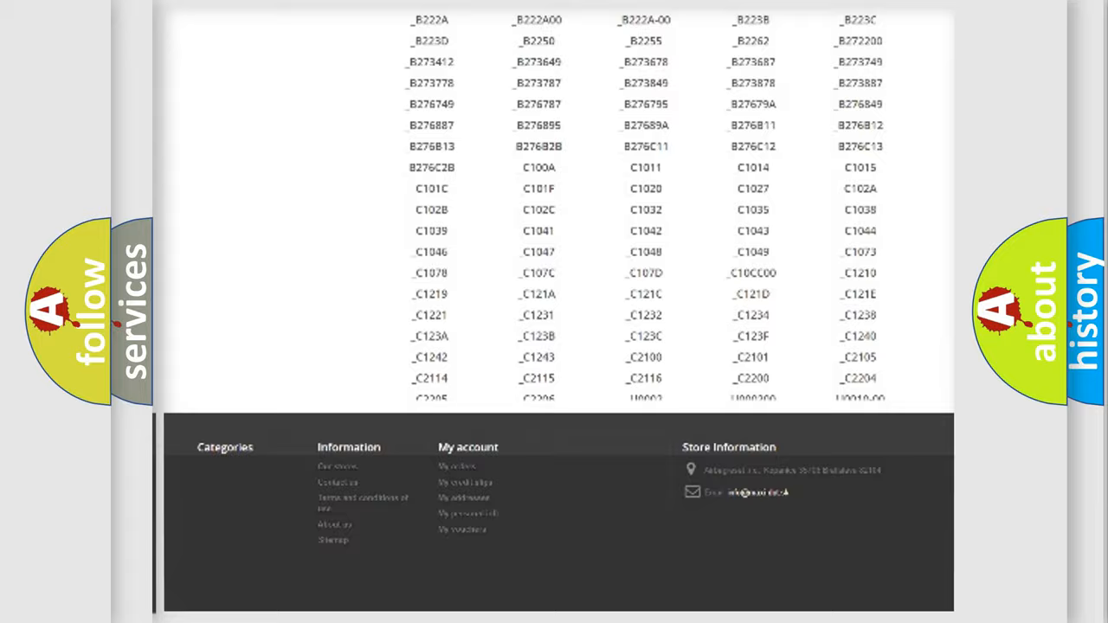
pyautogui.scroll(3)
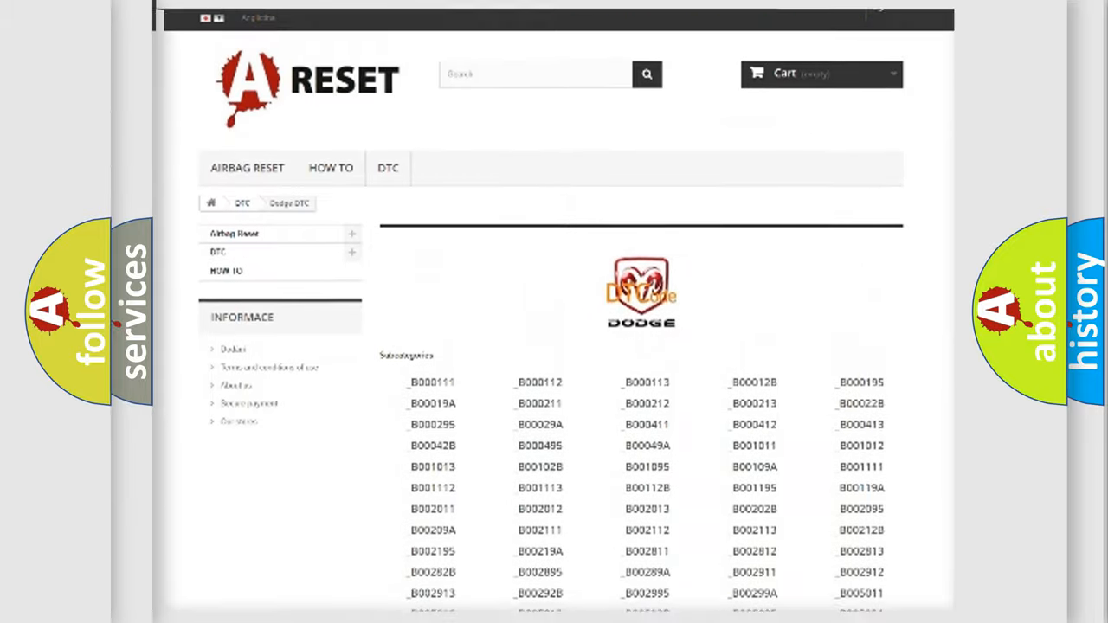